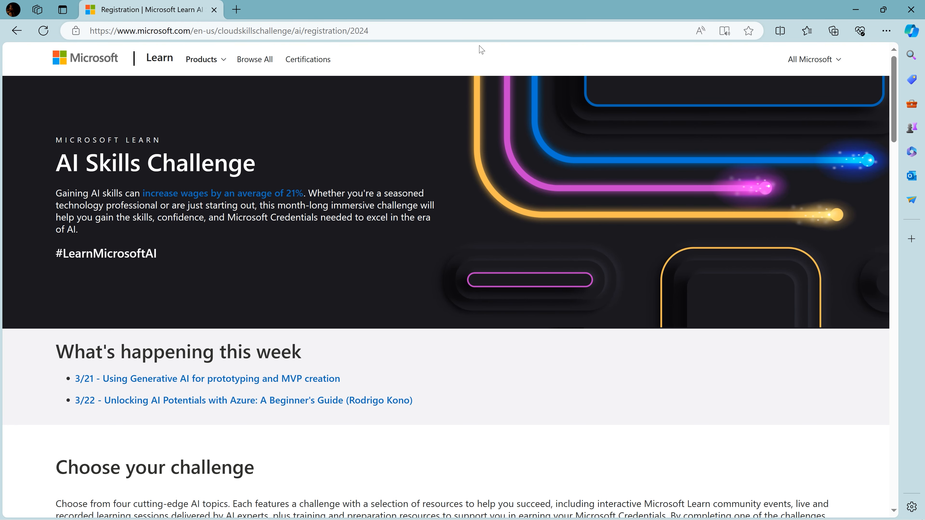
mouse_move(435, 265)
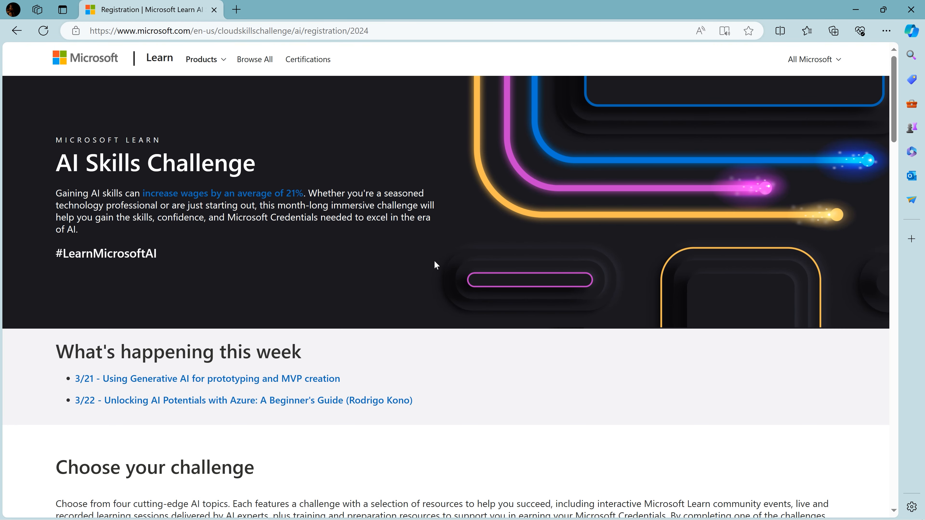
Open the Azure AI Fundamentals card's official rules link in a new tab from Choose your challenge.
scroll("down", 3)
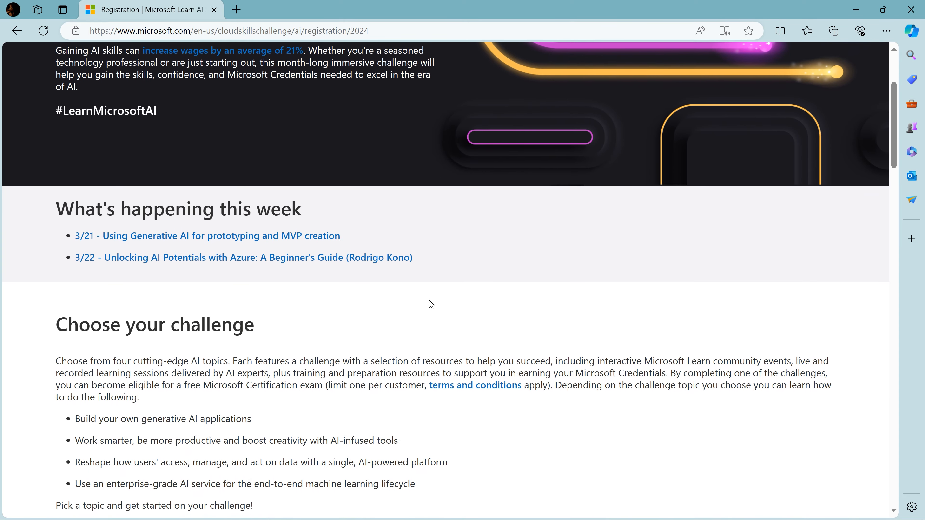
scroll("down", 3)
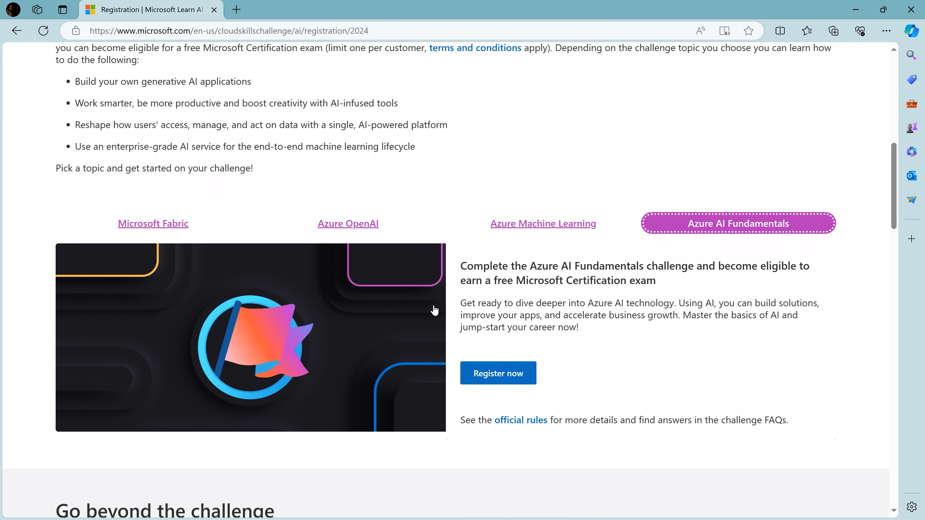
scroll("down", 3)
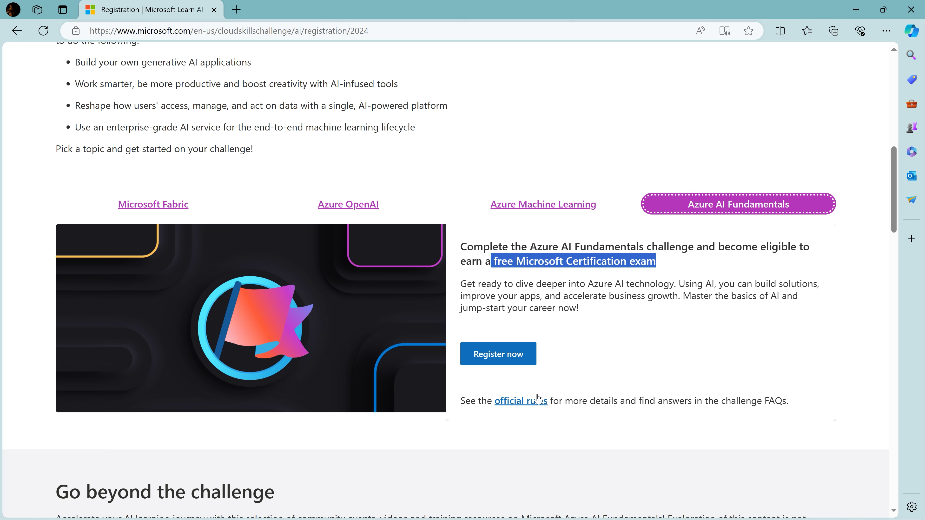
left_click(521, 401)
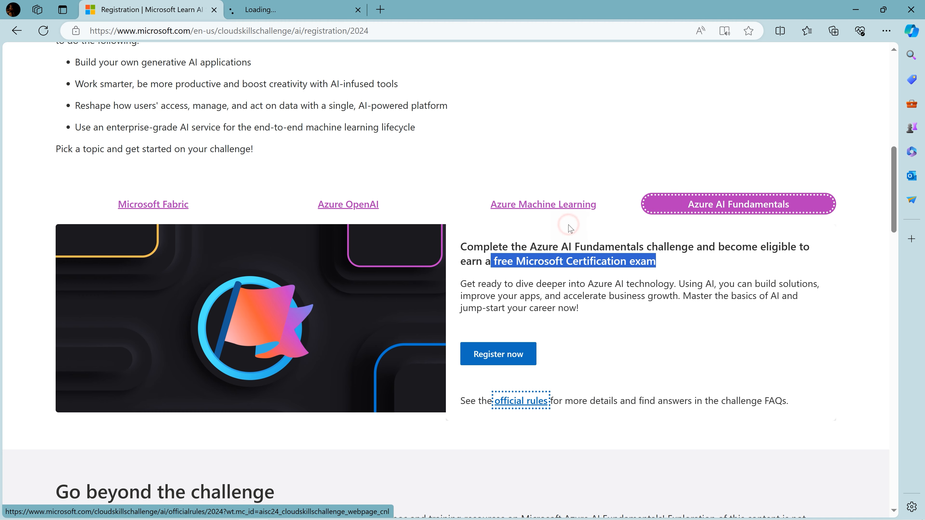
Read the Offer details listing the AI-900 exam and other aligned exams with the redemption window sentence.
left_click(521, 401)
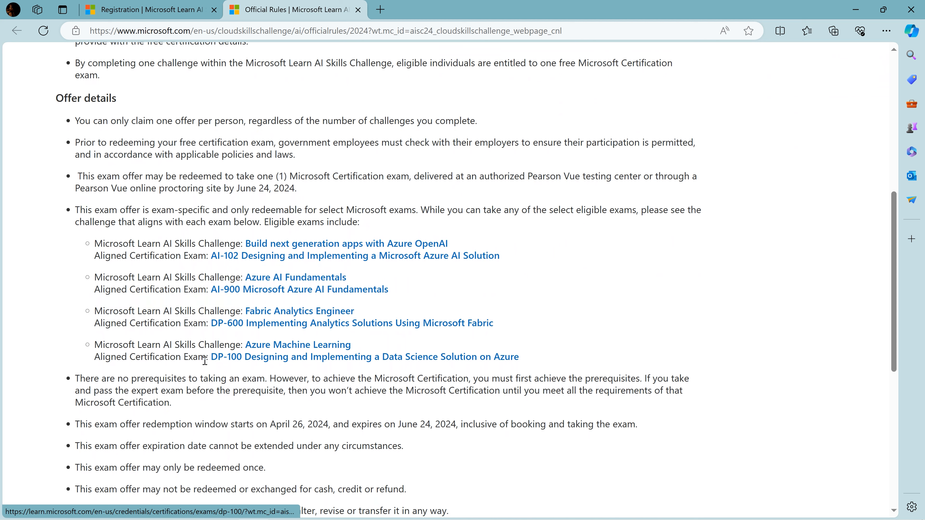
mouse_move(207, 289)
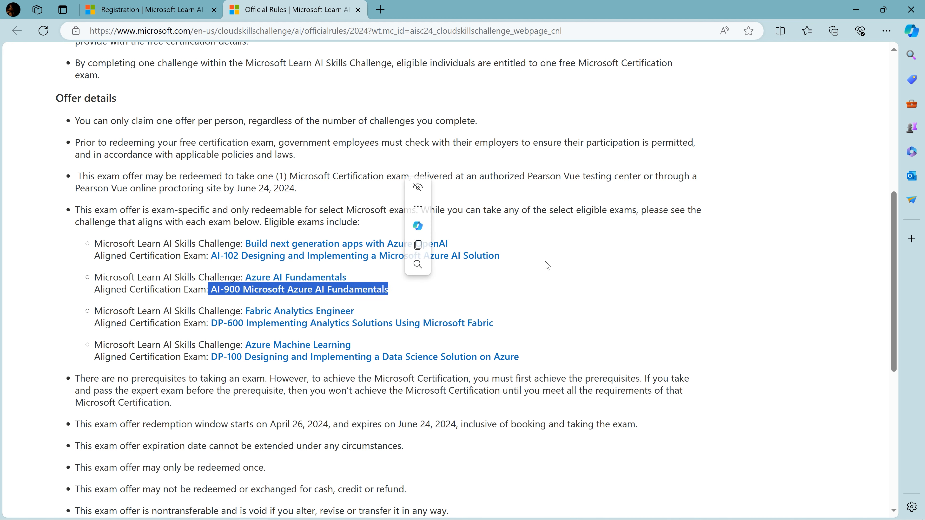
left_click(546, 265)
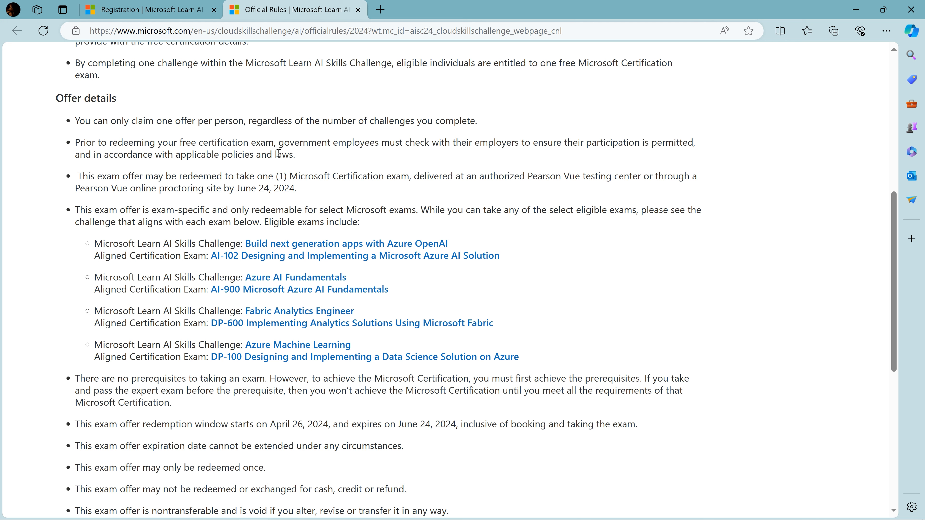
mouse_move(270, 424)
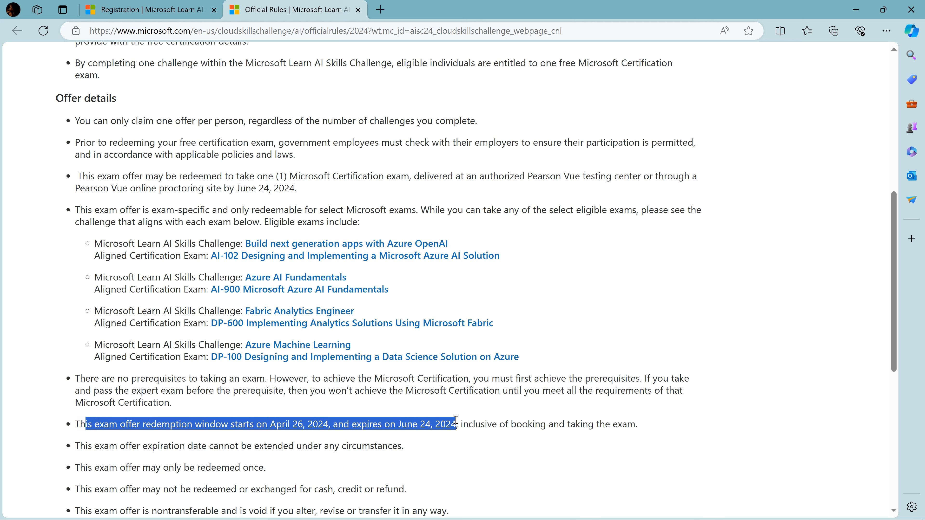
mouse_move(499, 242)
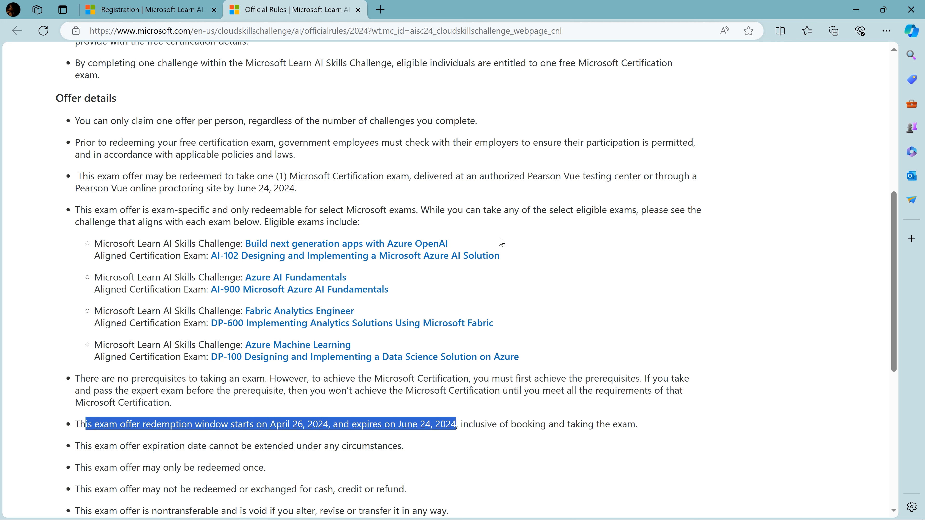
mouse_move(294, 277)
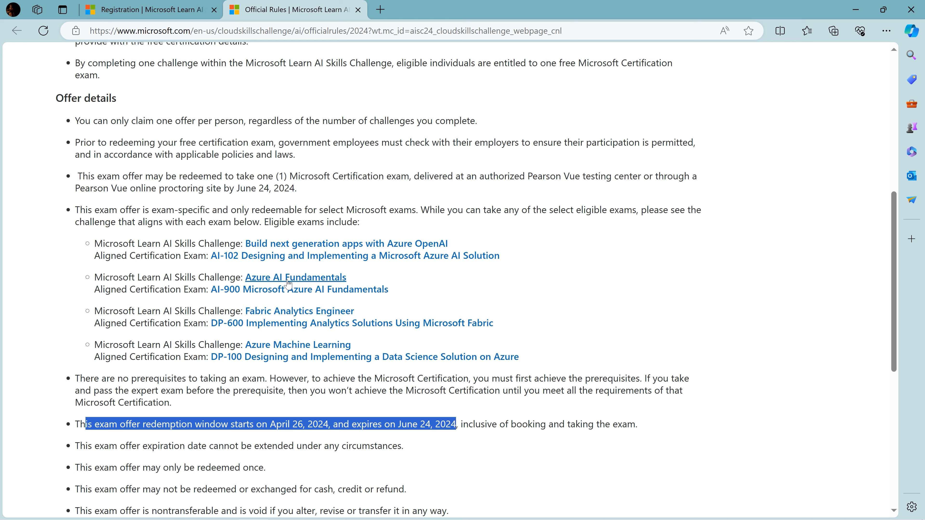
left_click(210, 281)
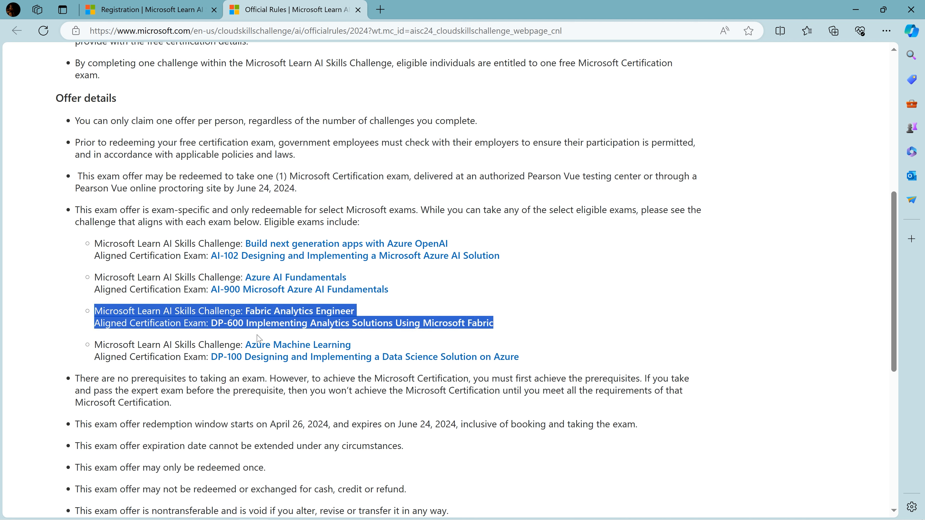
mouse_move(455, 342)
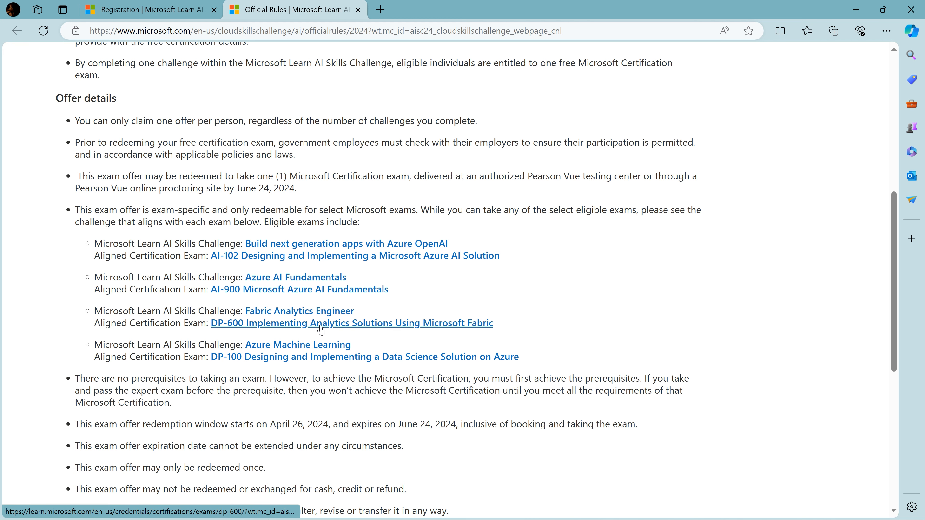
mouse_move(275, 326)
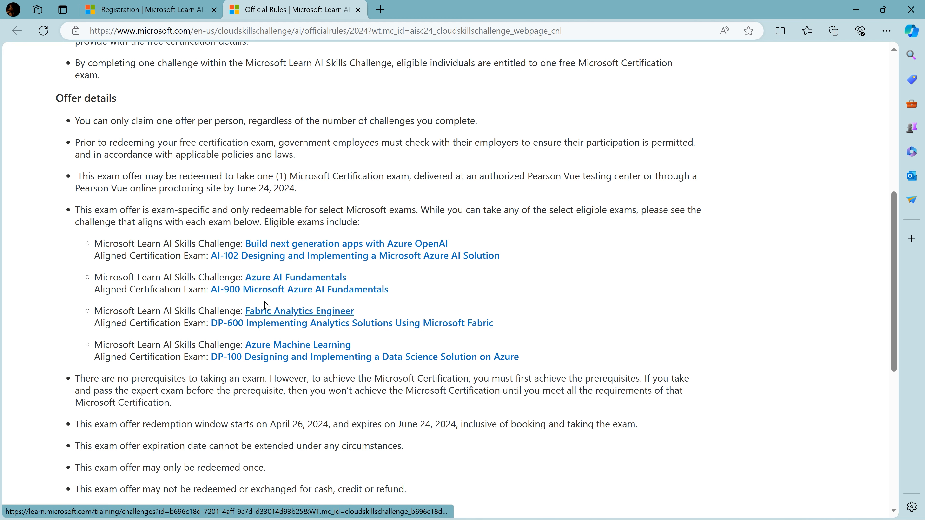
mouse_move(306, 340)
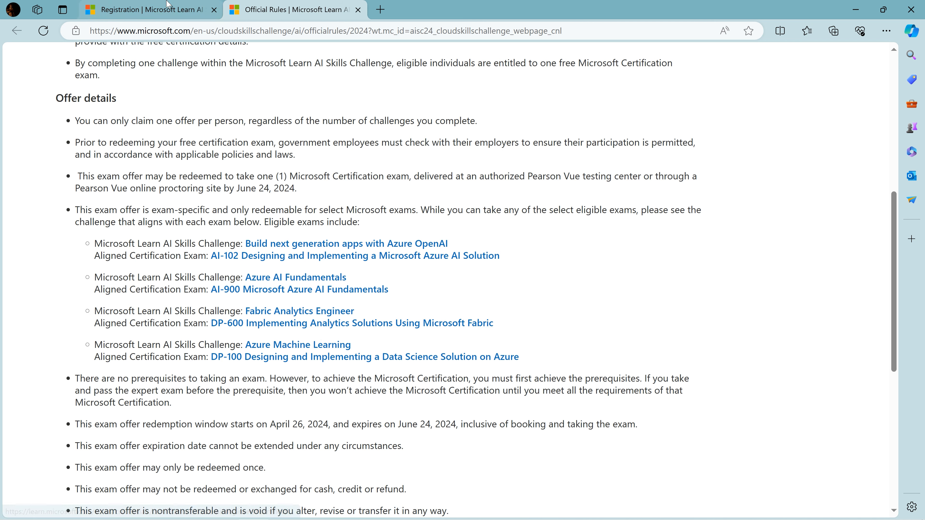
mouse_move(250, 379)
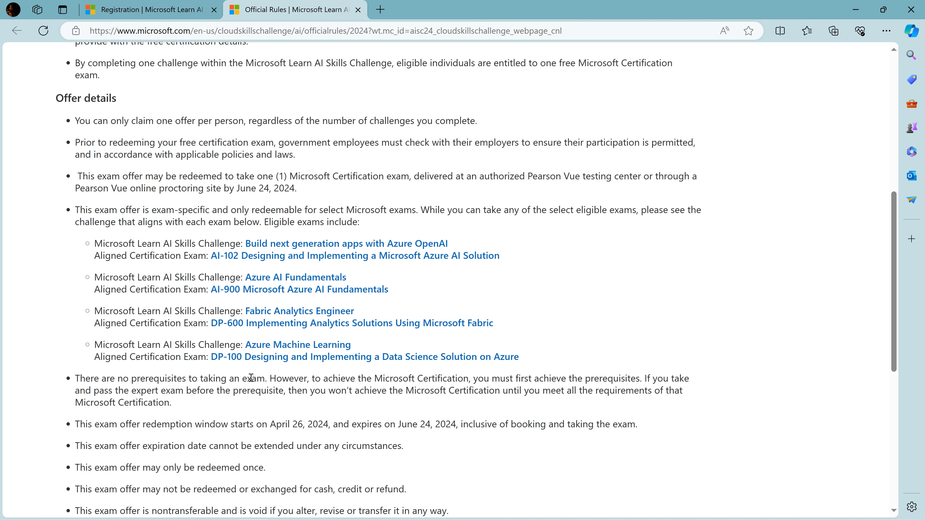
mouse_move(247, 346)
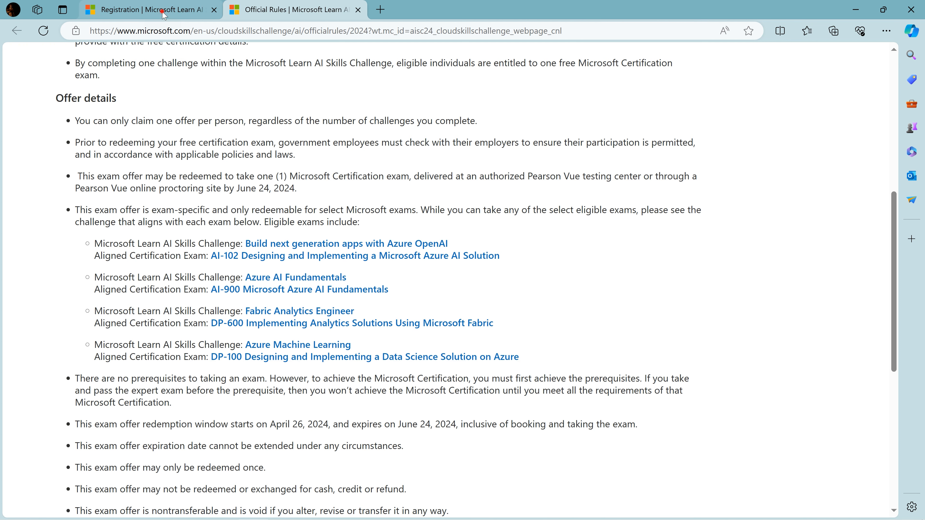
Back on the registration page, choose Microsoft Fabric and view its DP-600 certification card.
left_click(147, 10)
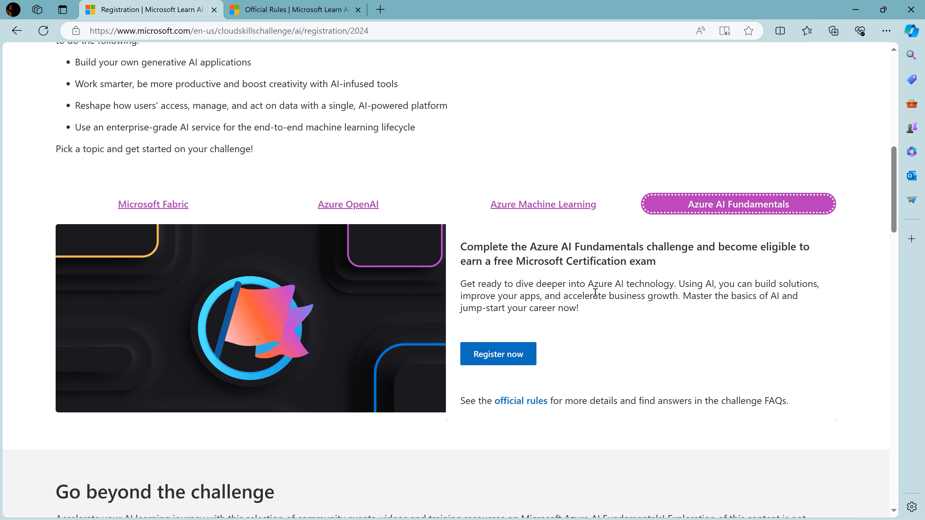
left_click(152, 203)
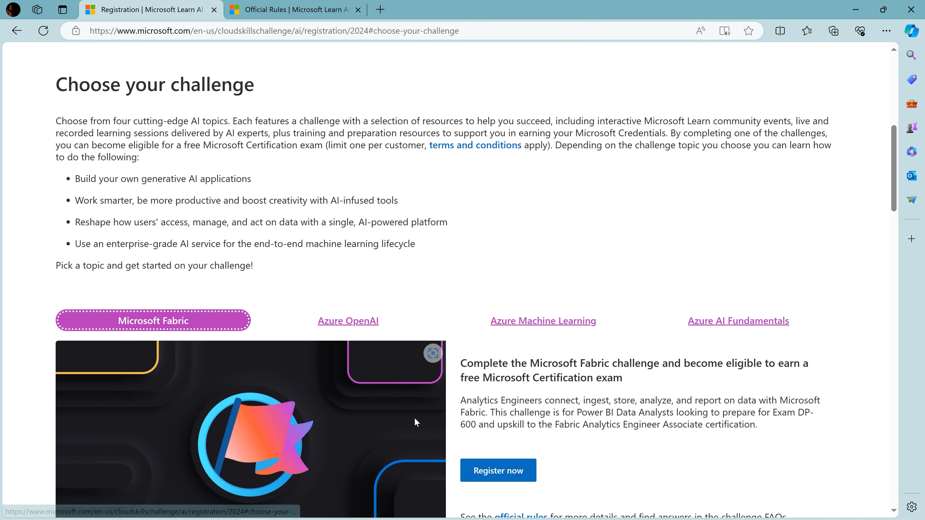
scroll("down", 3)
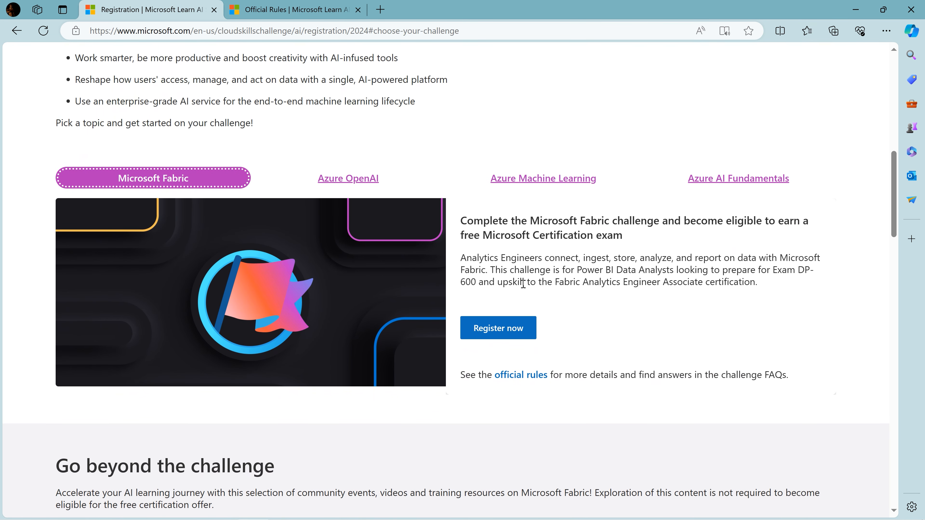
mouse_move(497, 329)
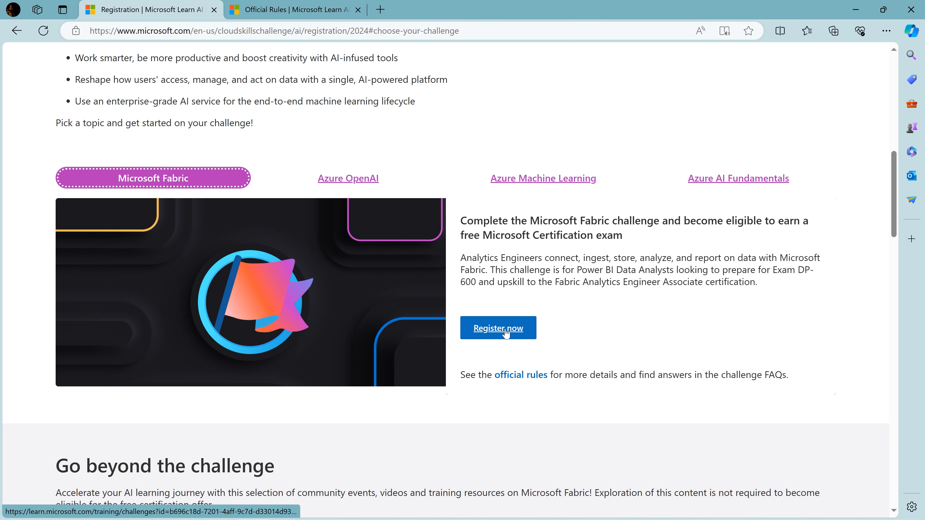
Register for Microsoft Fabric, landing on the Fabric Analytics Engineer page with its 30-day countdown.
left_click(497, 328)
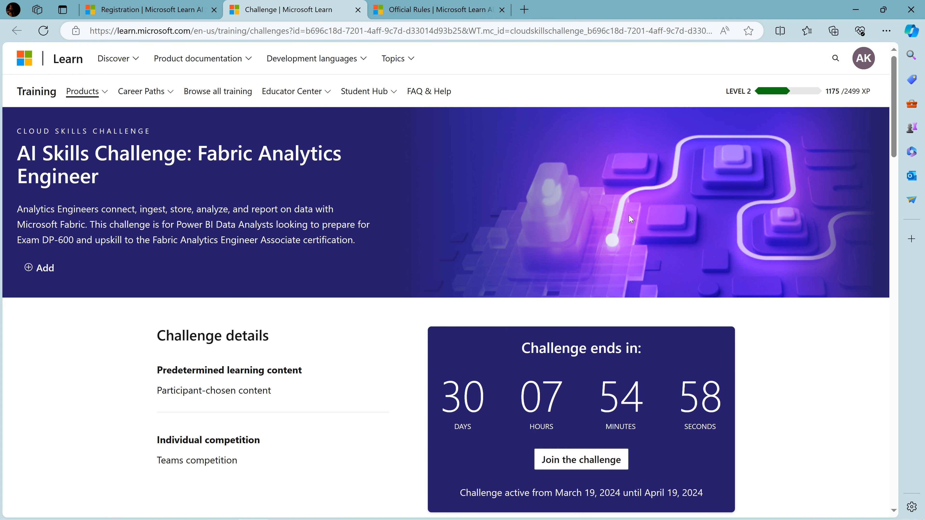
mouse_move(432, 326)
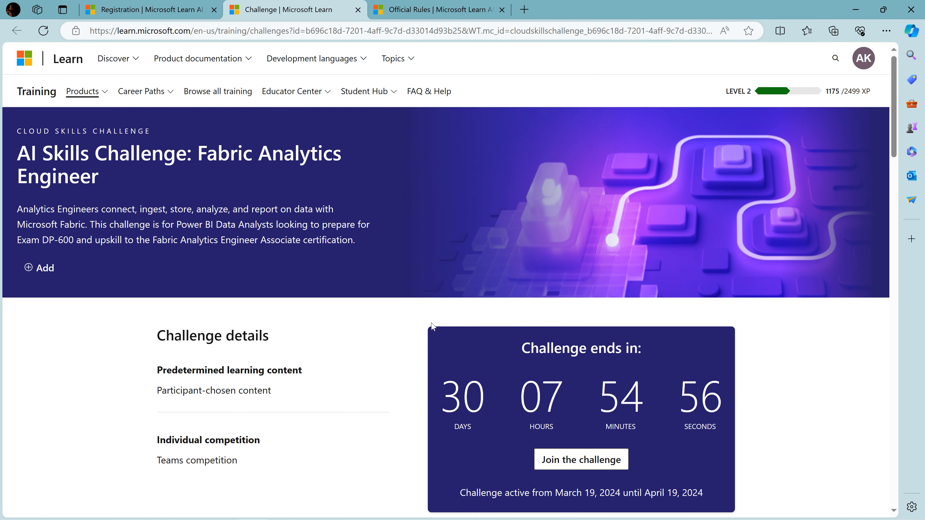
mouse_move(417, 273)
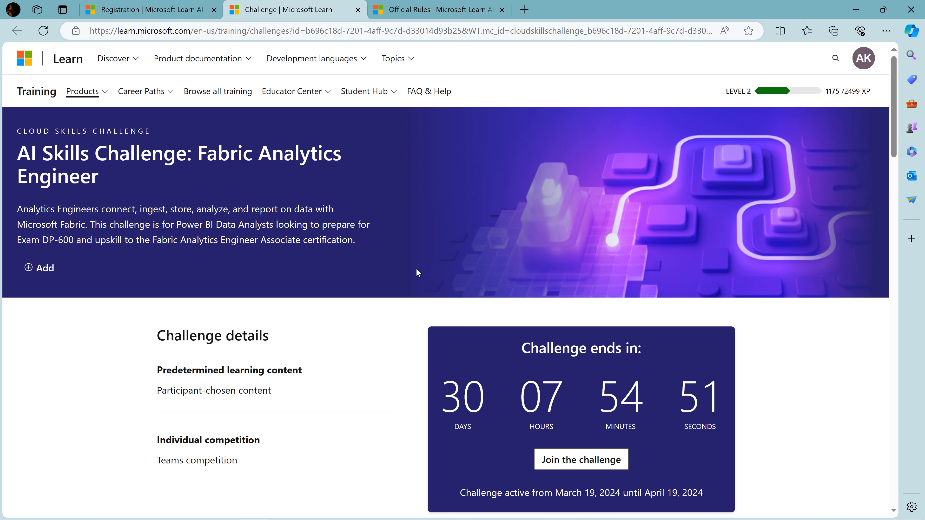
mouse_move(397, 360)
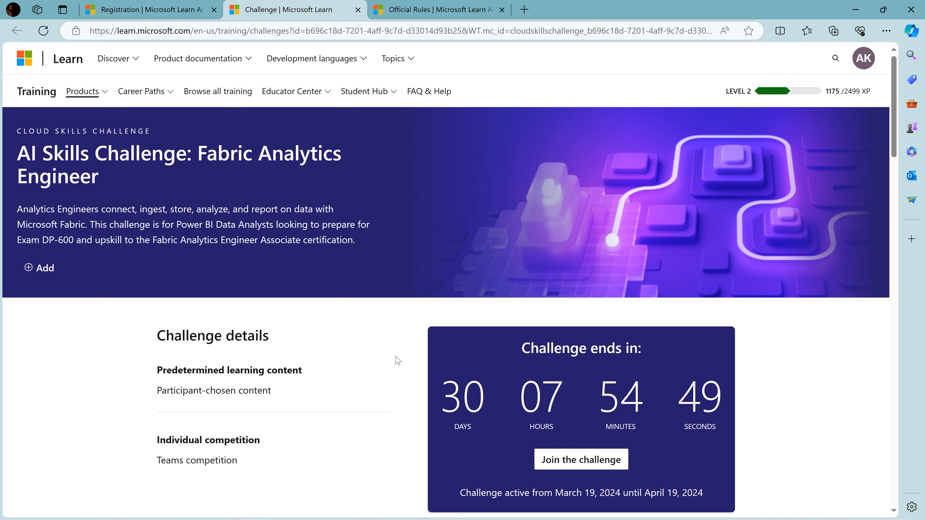
scroll("down", 3)
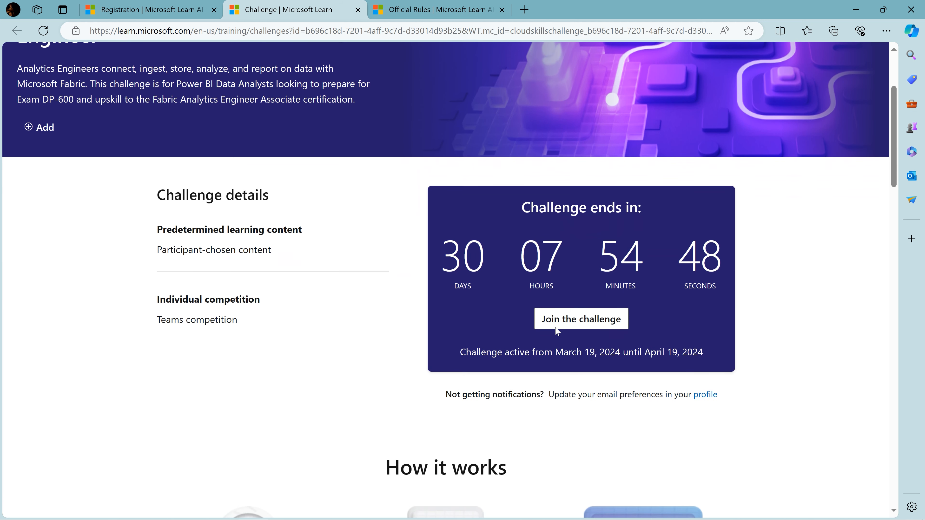
scroll("up", 3)
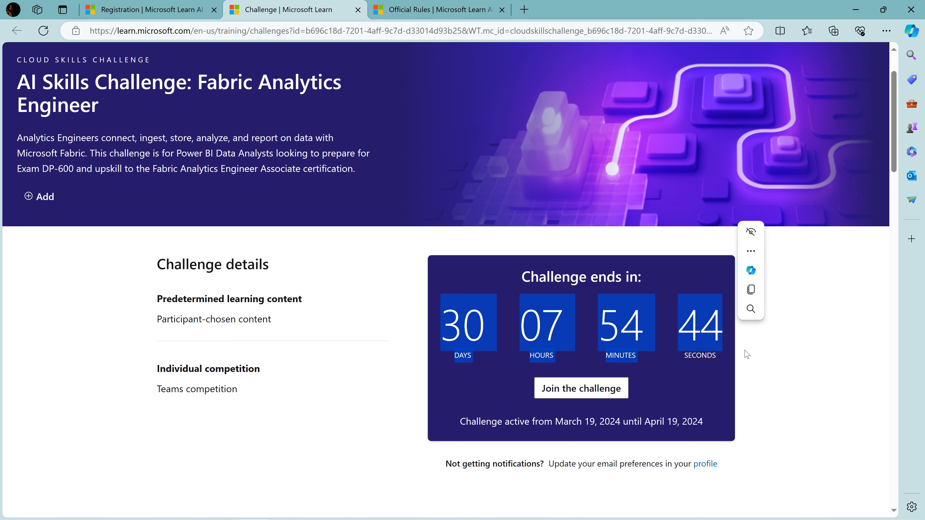
Join the challenge agreeing to the official rules, then start learning in its 13-module collection.
left_click(581, 388)
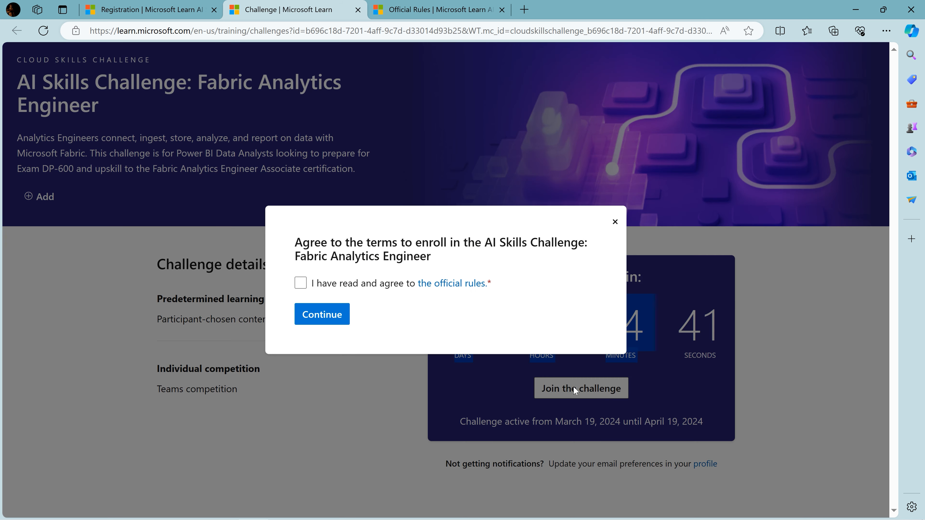
left_click(300, 283)
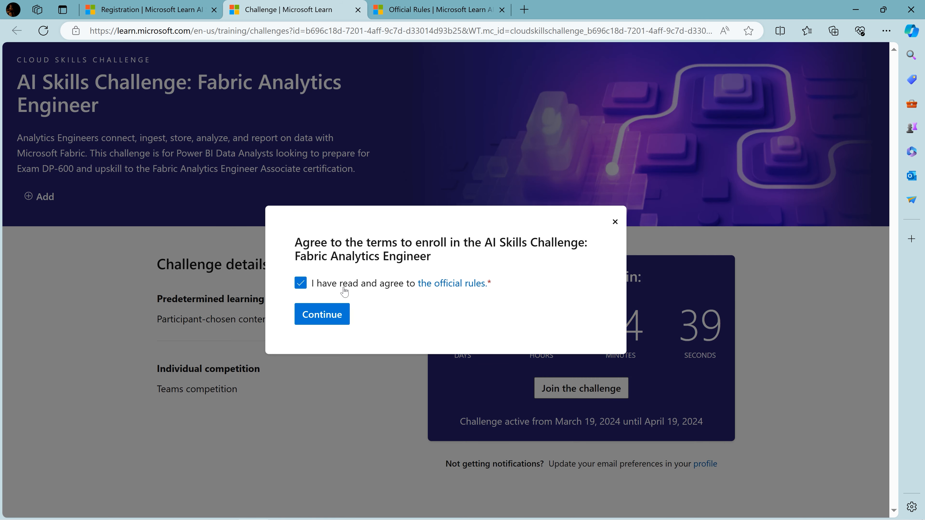
left_click(322, 314)
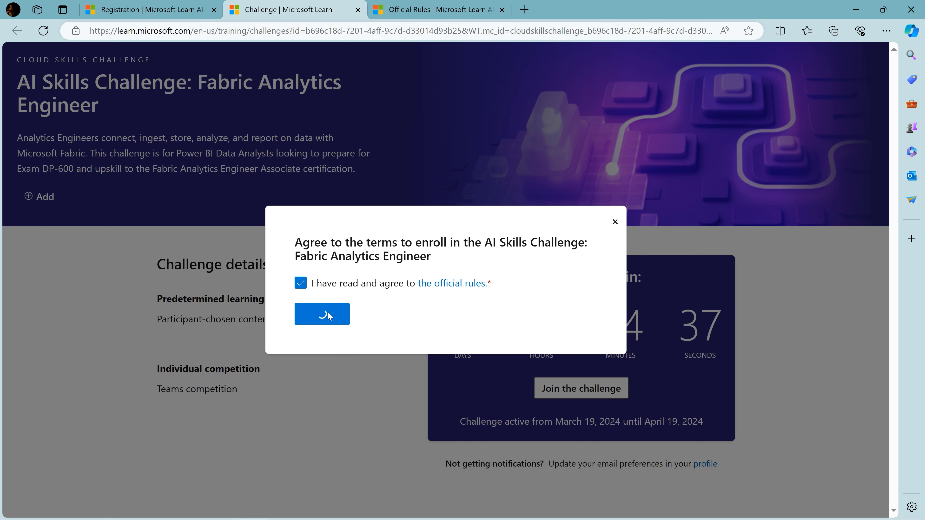
left_click(321, 313)
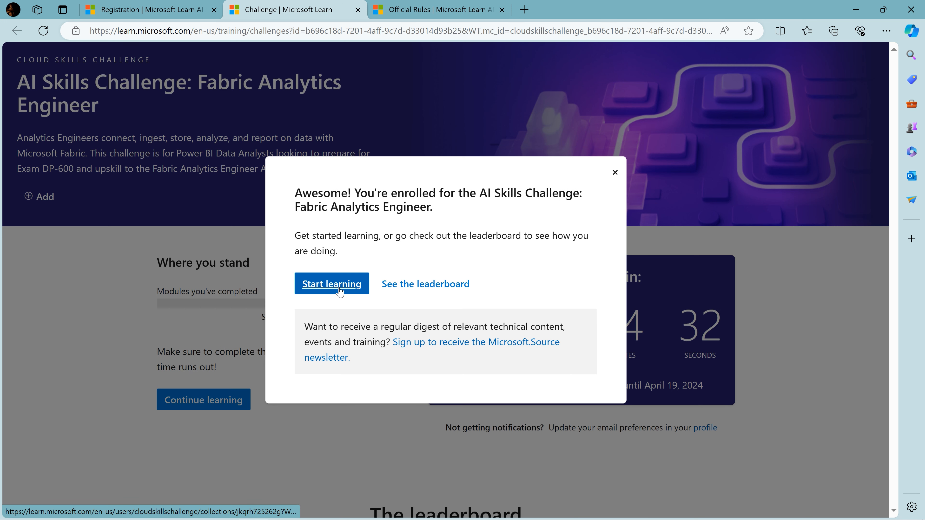
left_click(331, 284)
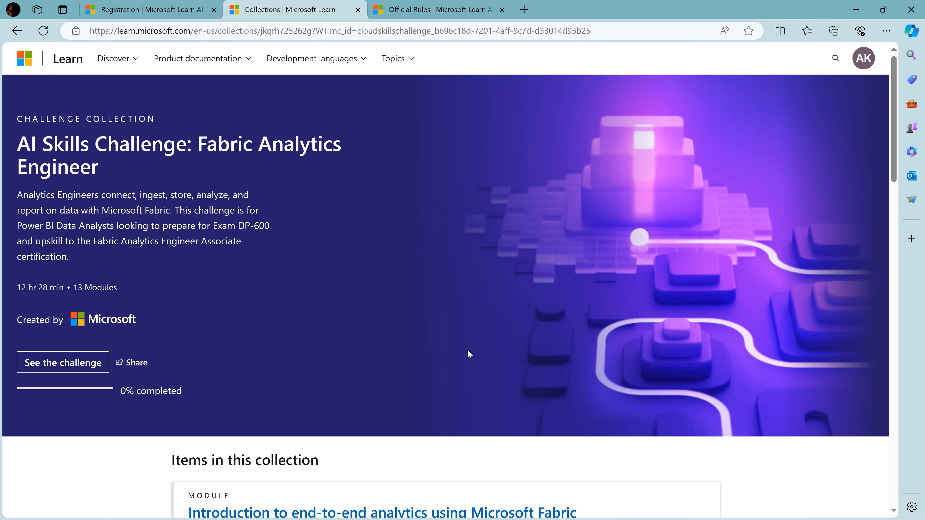
Review the collection's modules such as Data Factory pipelines and Dataflows Gen2, then return via See the challenge.
scroll("down", 3)
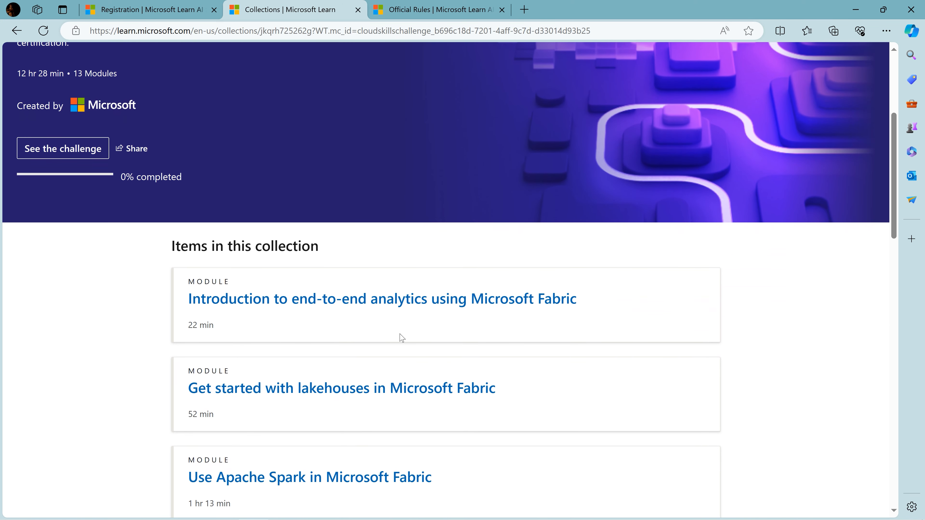
scroll("down", 3)
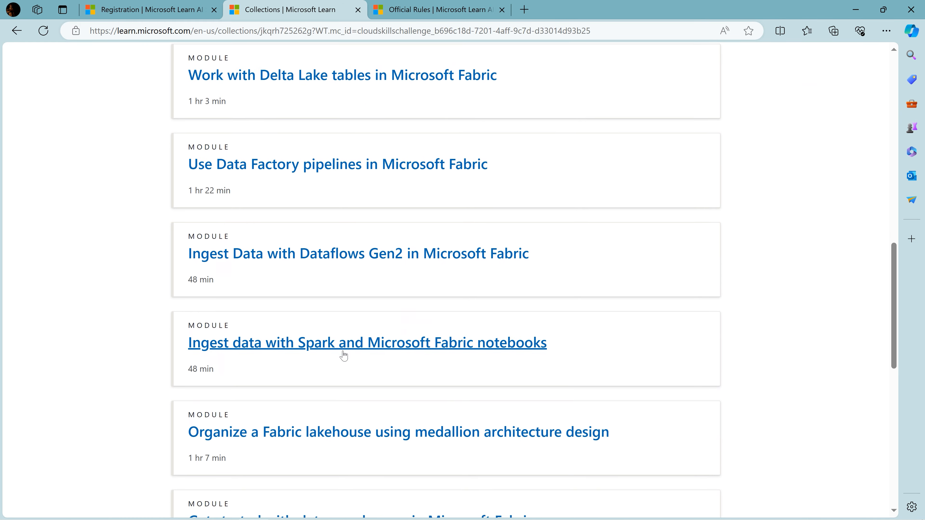
scroll("down", 3)
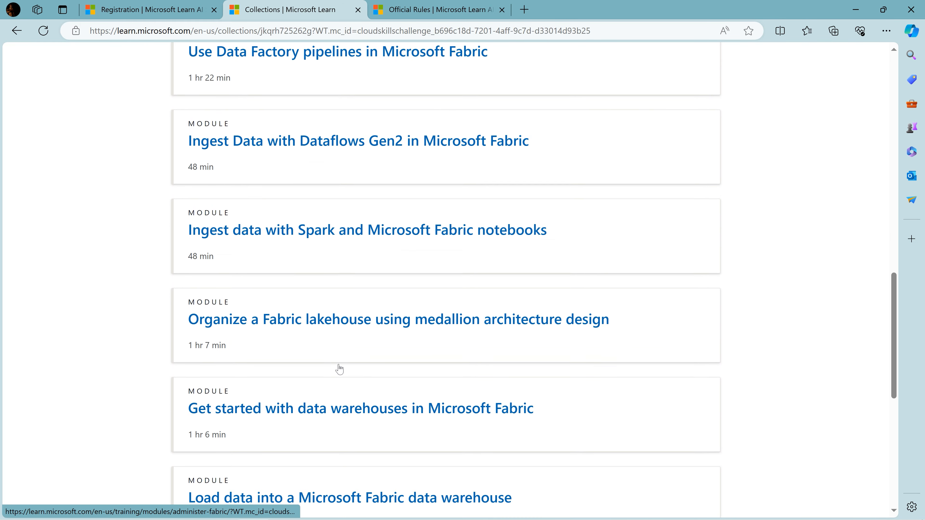
scroll("up", 3)
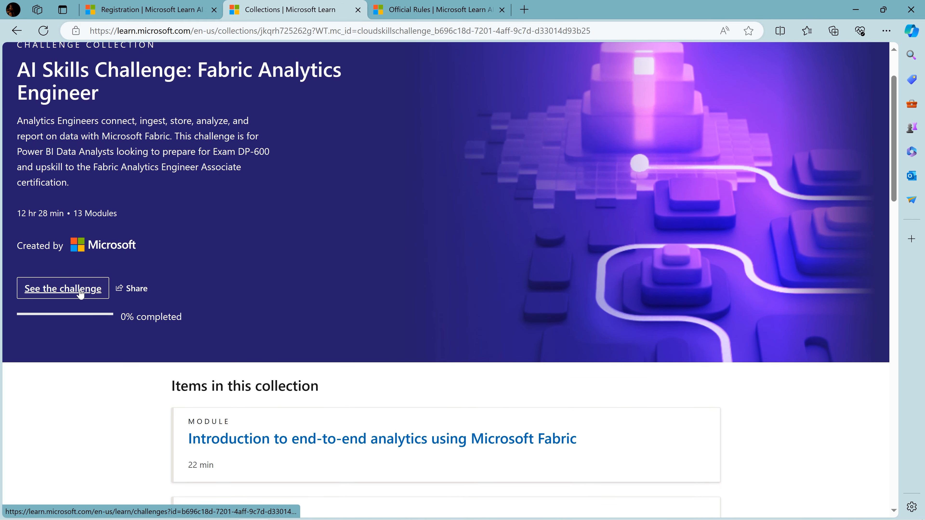
left_click(62, 288)
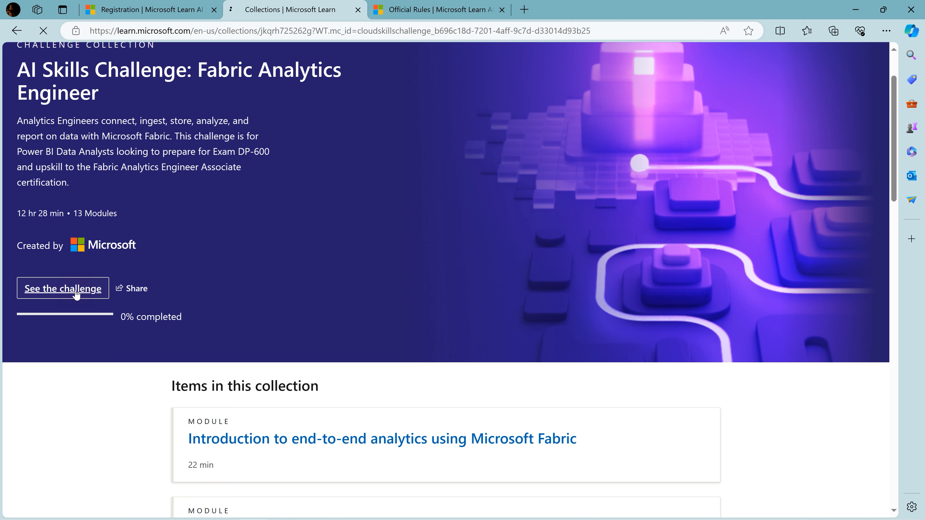
View the challenge page's 0 of 13 modules progress and the leaderboard of 19,602 participants.
left_click(62, 288)
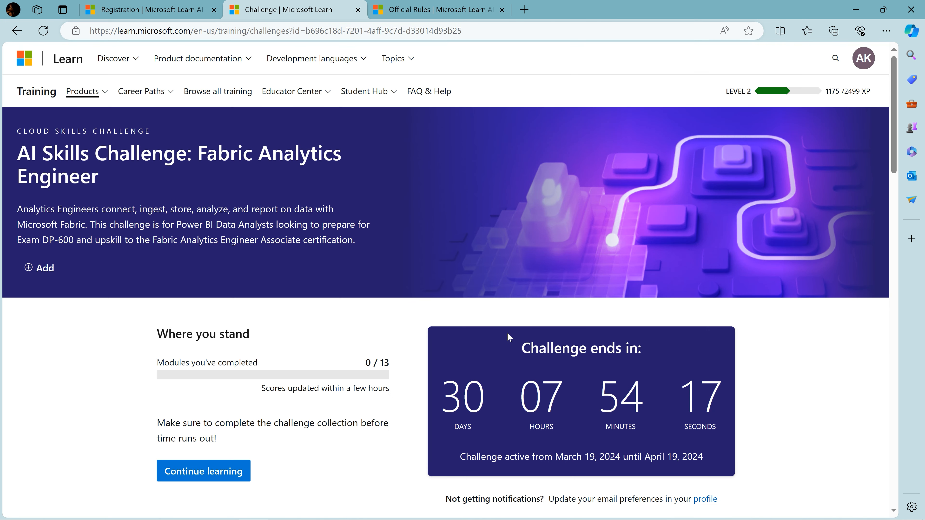
scroll("down", 3)
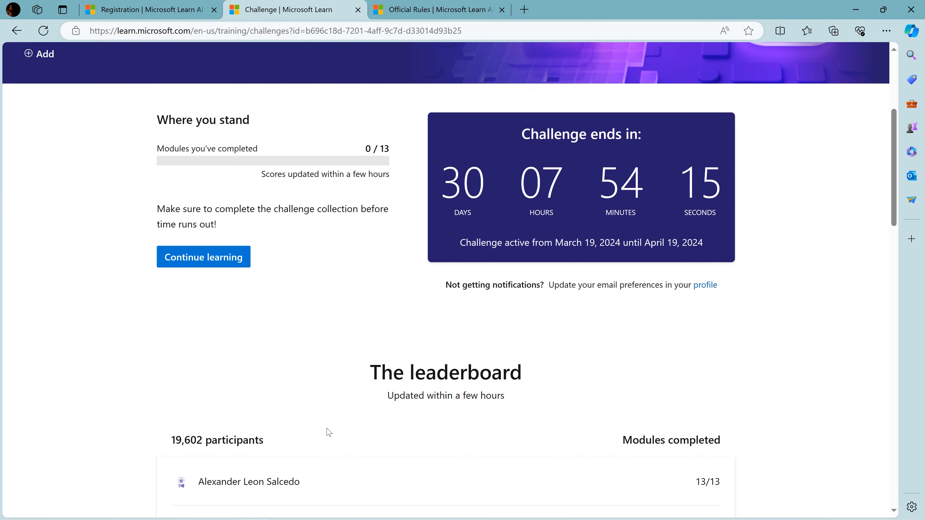
mouse_move(689, 337)
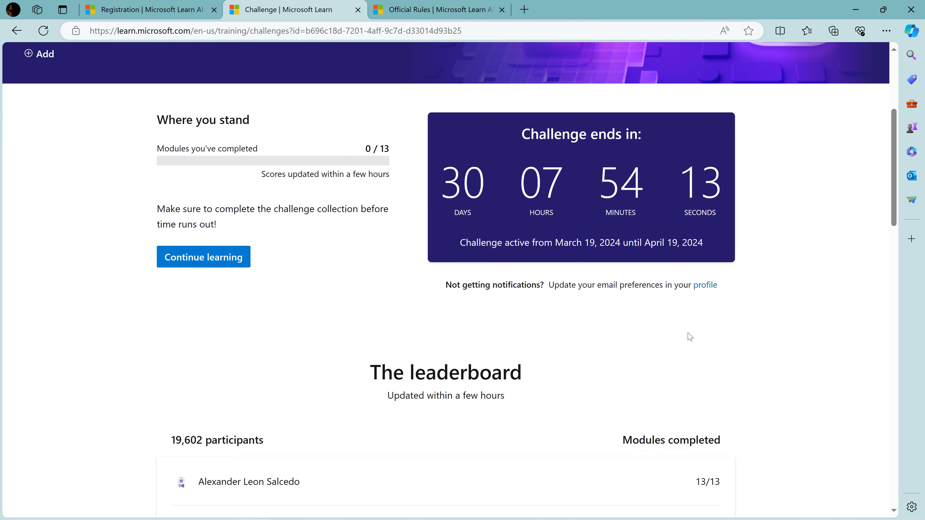
mouse_move(660, 438)
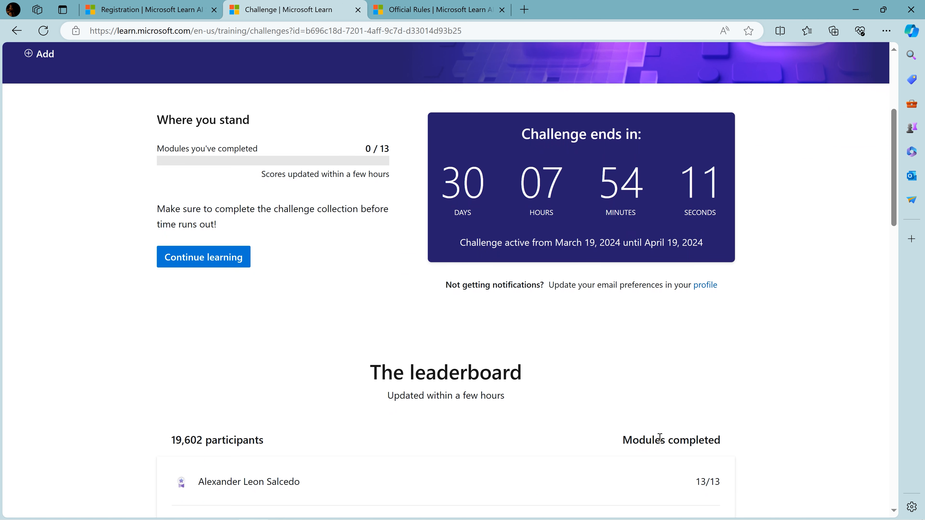
scroll("up", 3)
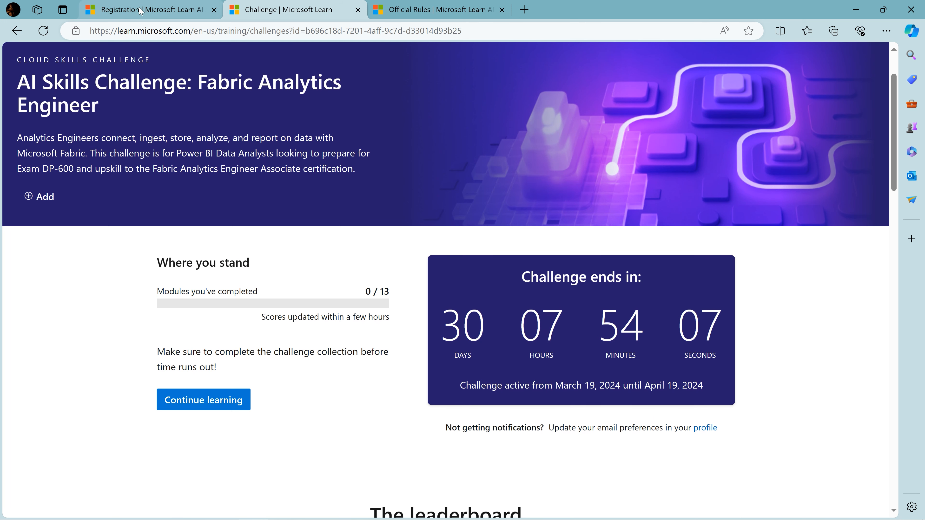
Return to the registration tab and browse the four challenge topics with Microsoft Fabric chosen.
left_click(147, 10)
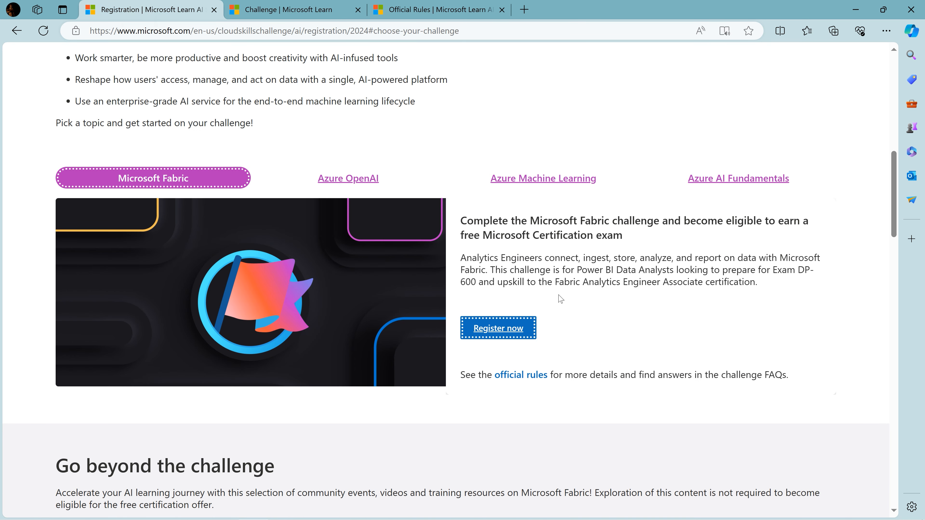
mouse_move(620, 349)
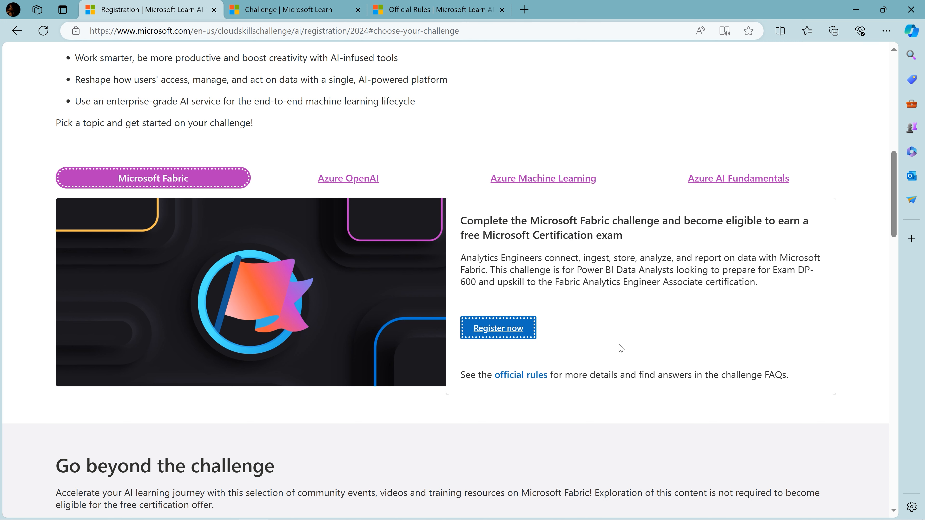
mouse_move(335, 10)
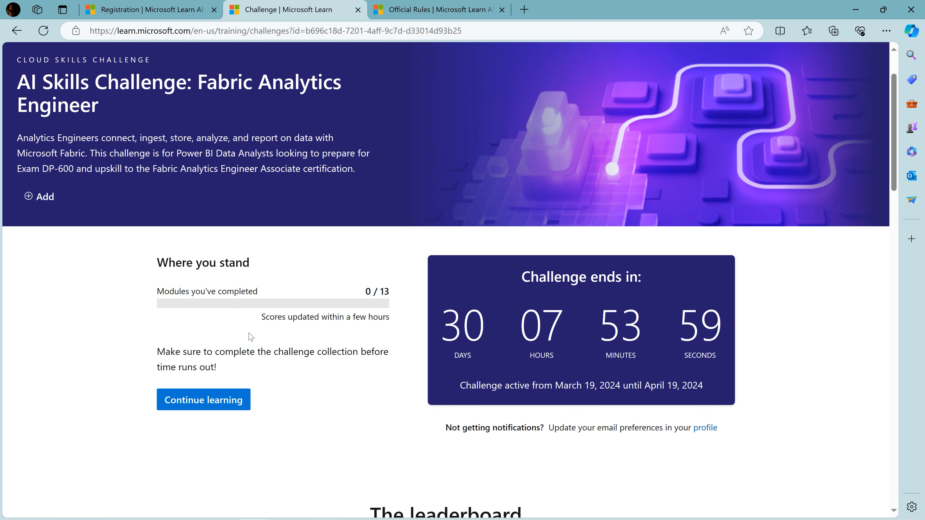
left_click(147, 10)
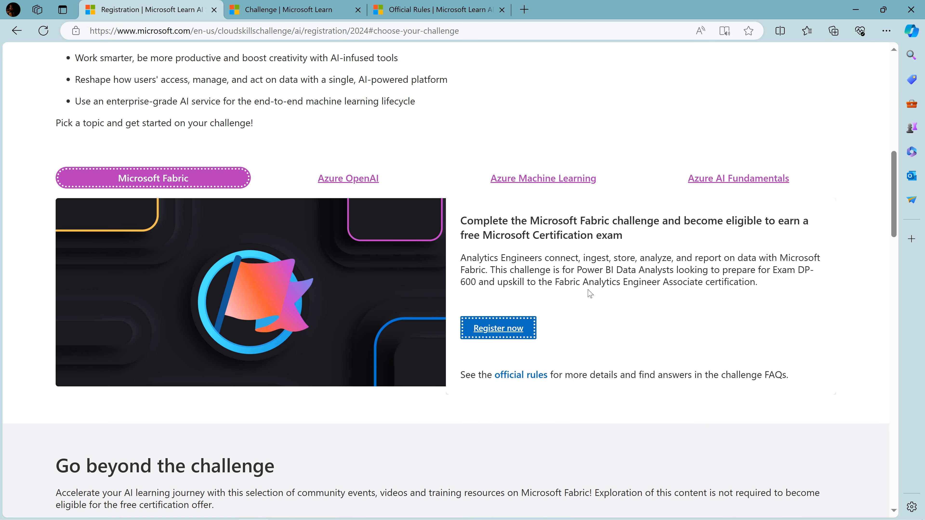
mouse_move(519, 306)
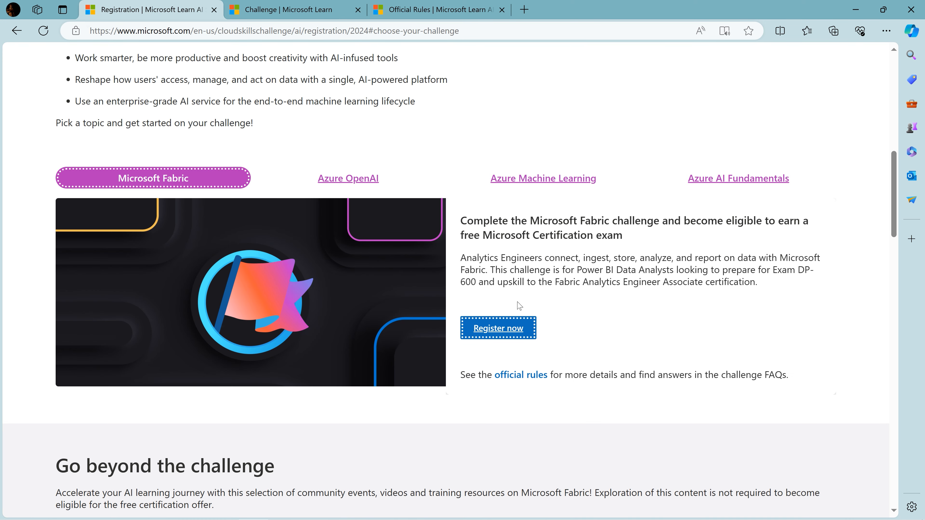
scroll("down", 3)
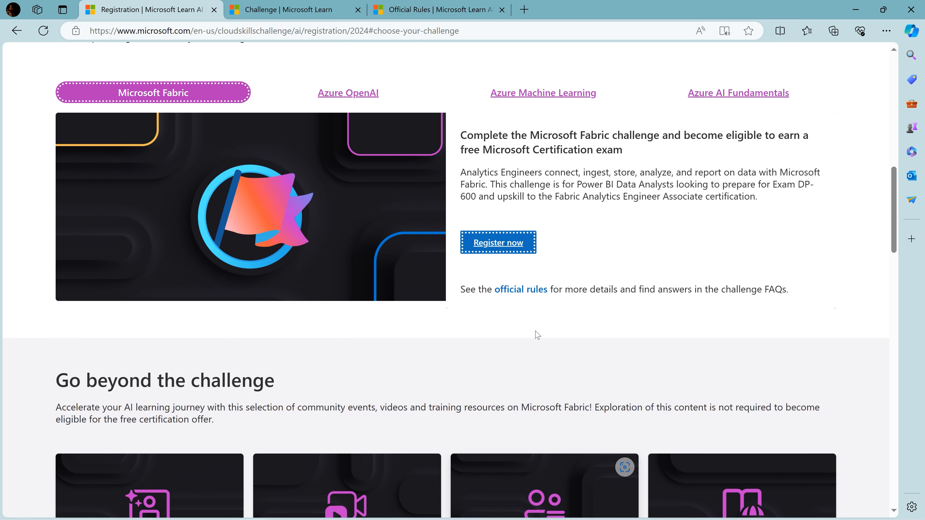
scroll("up", 3)
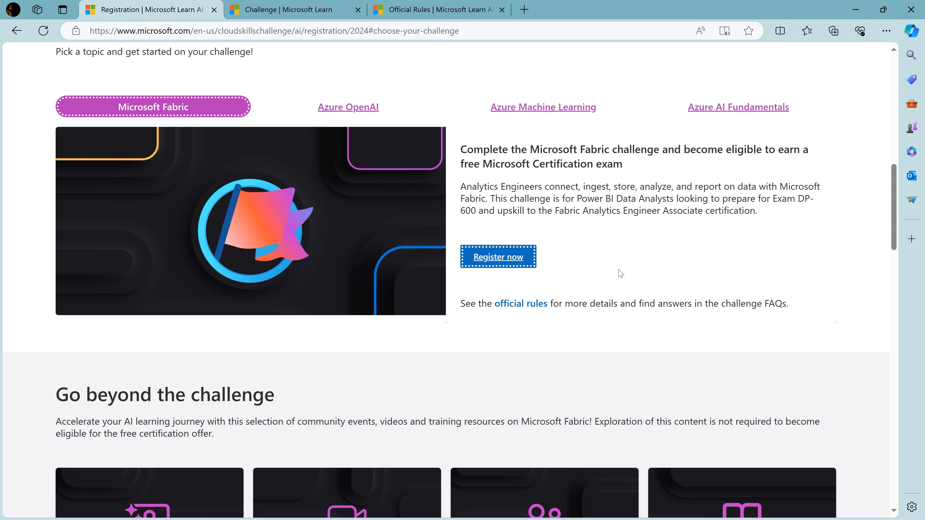
scroll("up", 3)
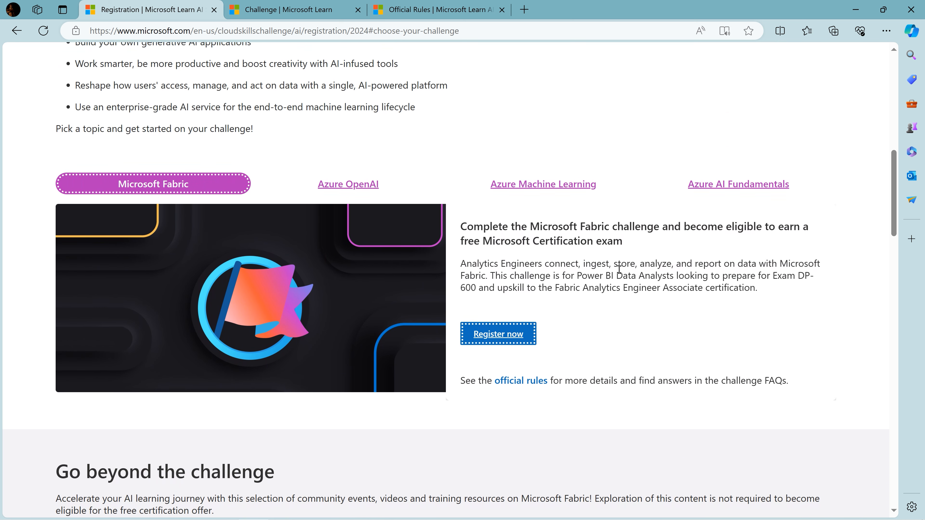
scroll("up", 3)
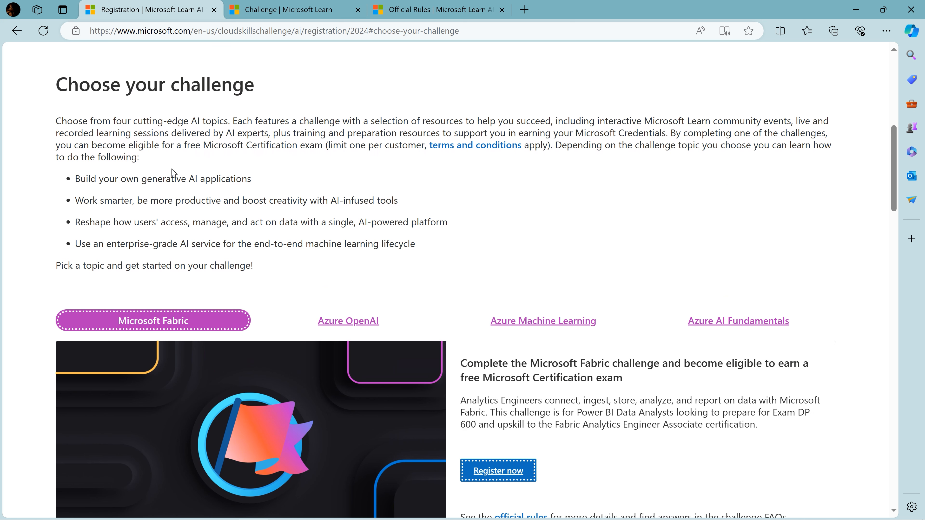
mouse_move(409, 199)
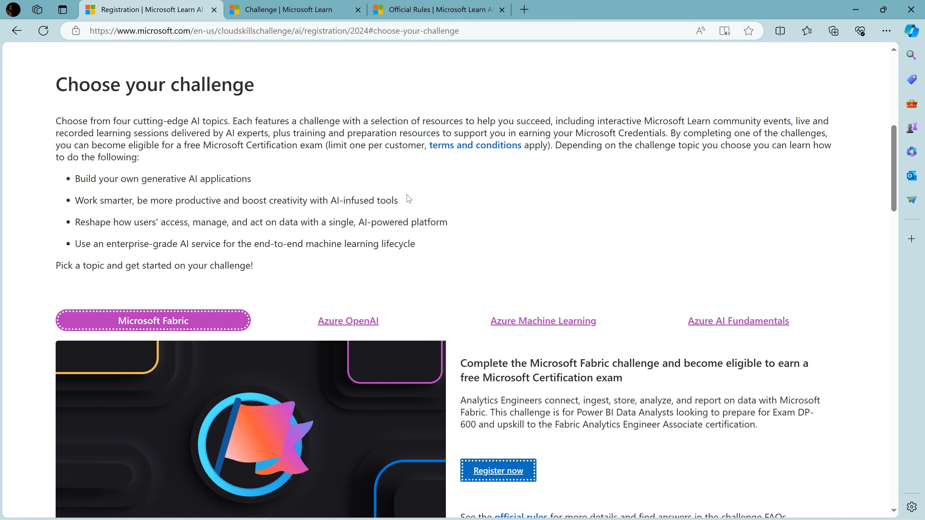
scroll("up", 3)
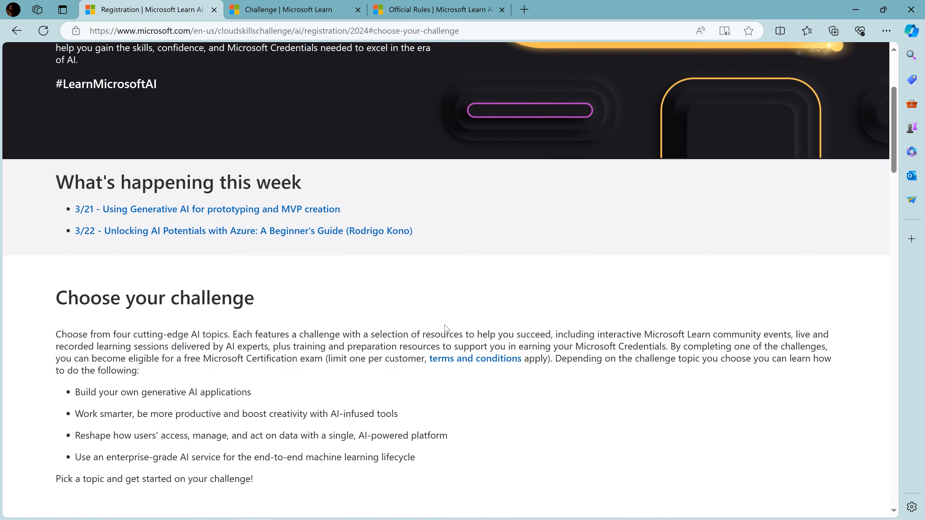
scroll("up", 3)
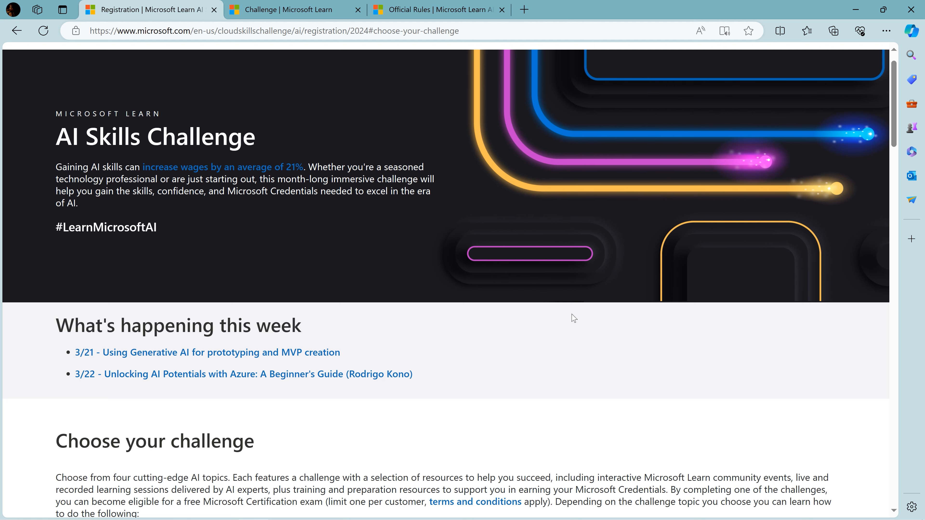
scroll("down", 3)
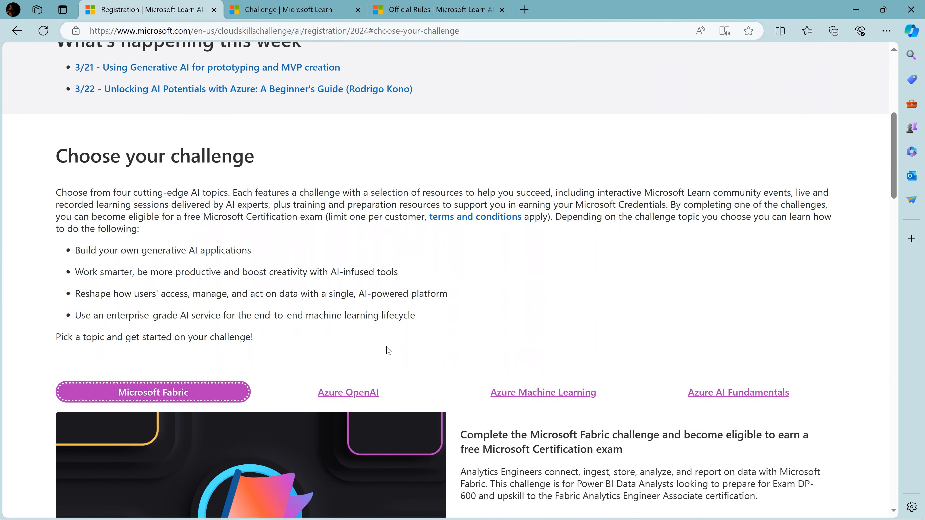